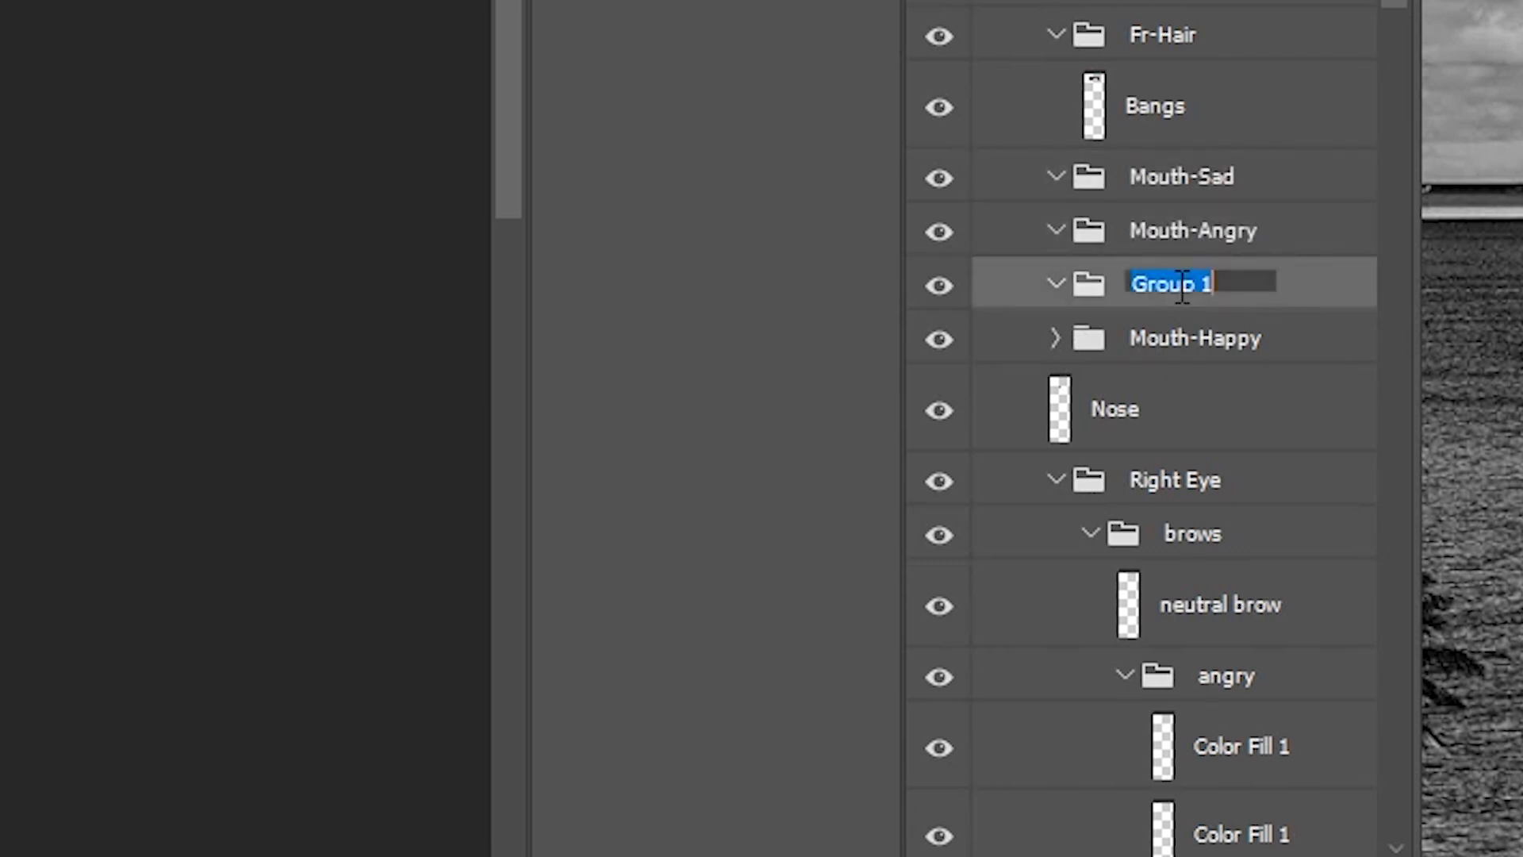
Step: Rename Group 1 to Mouth-Surprise and review the mouth layer groups in the Layers panel
{"action": "type", "text": "Mouth-Surprise"}
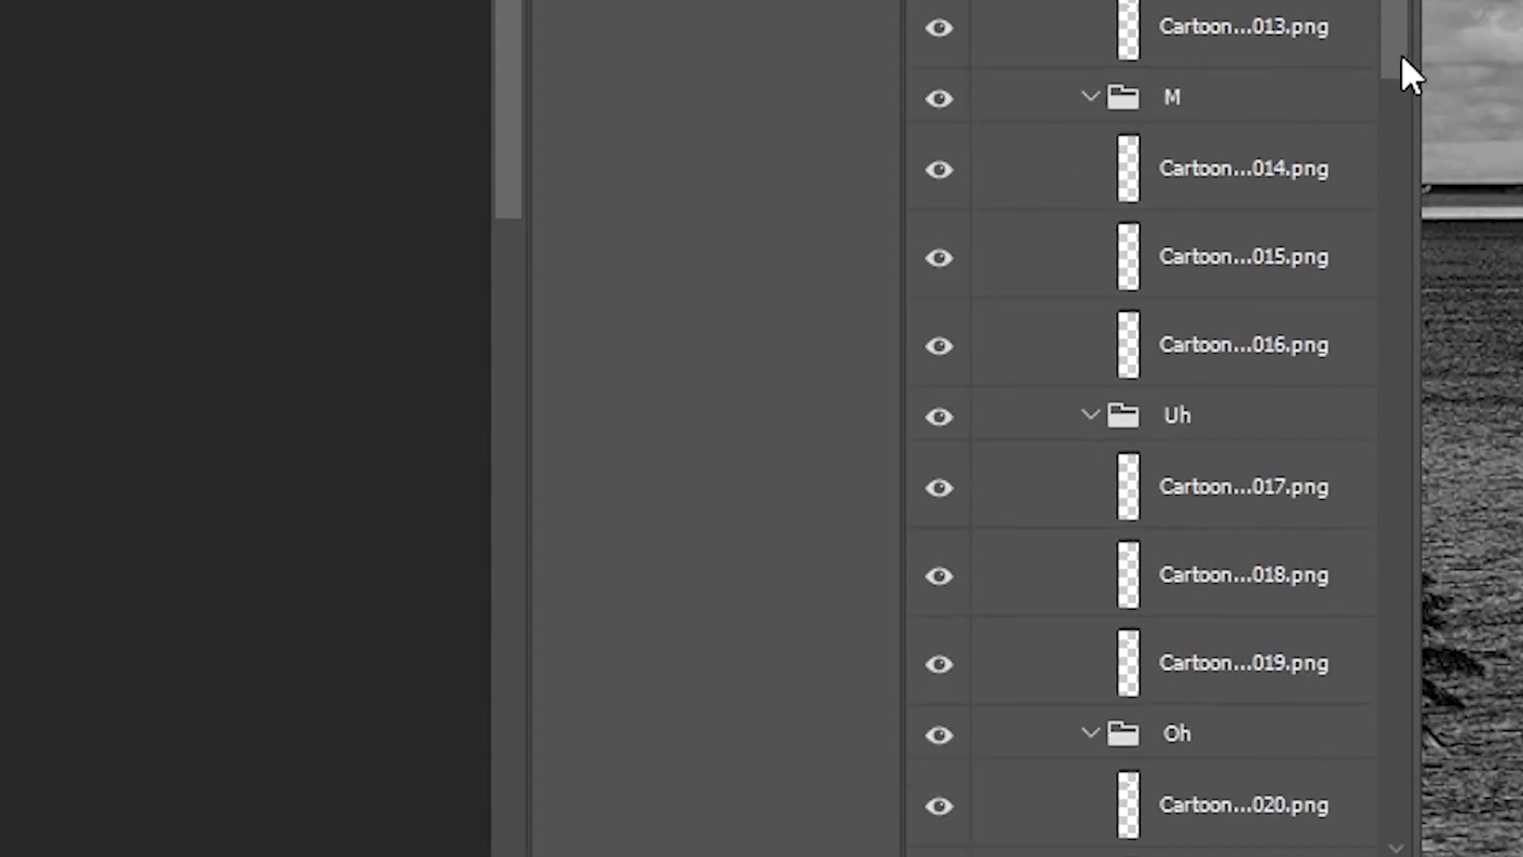
{"action": "scroll", "scroll_direction": "down", "scroll_amount": 3}
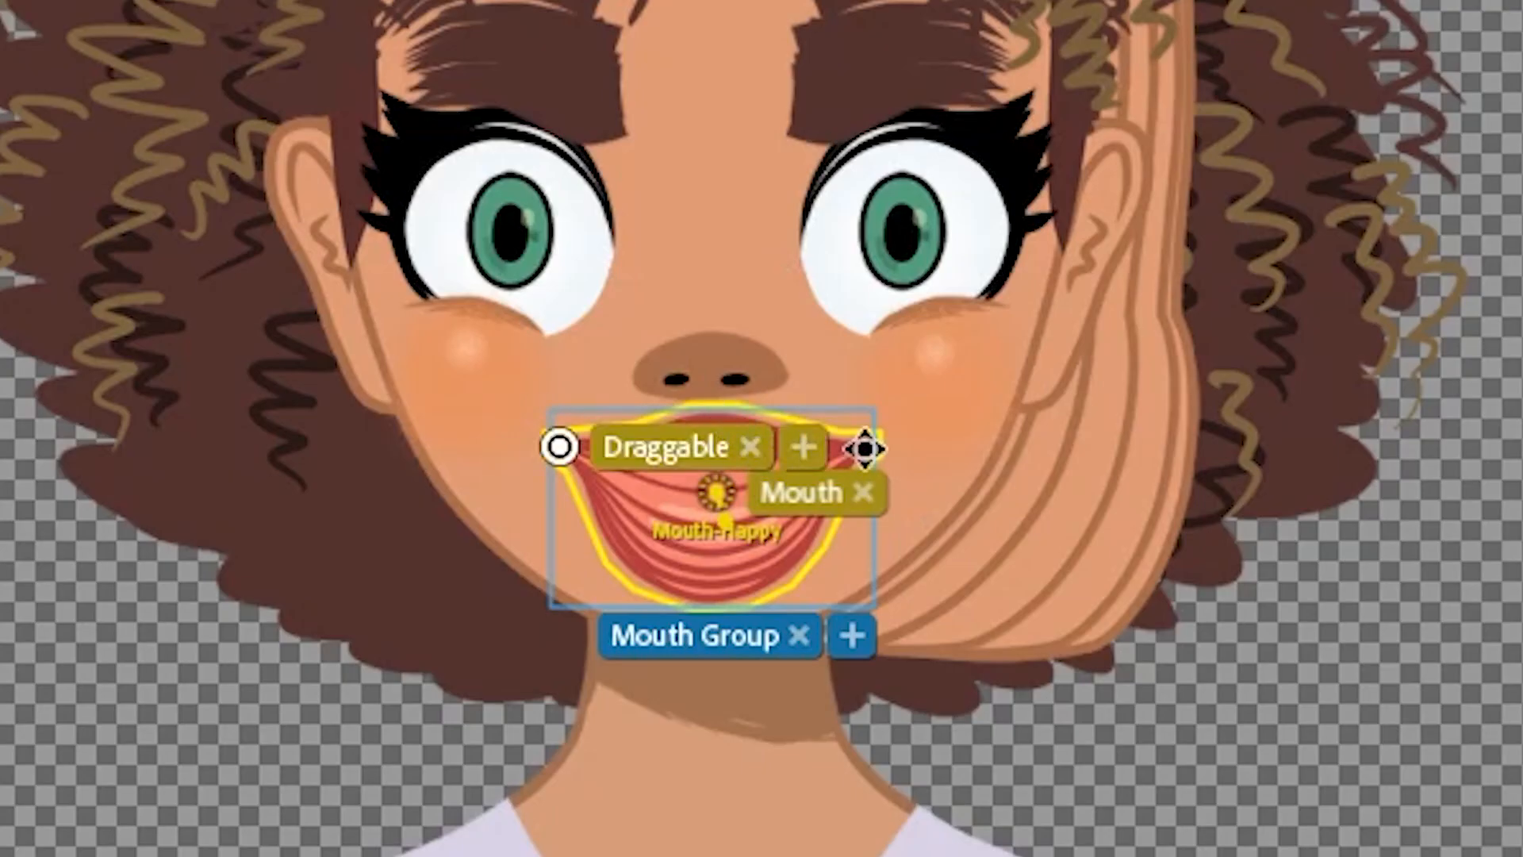
Step: Add a Draggable handle at the right corner of the Mouth-Happy mouth
{"action": "left_click", "coordinate": [804, 448]}
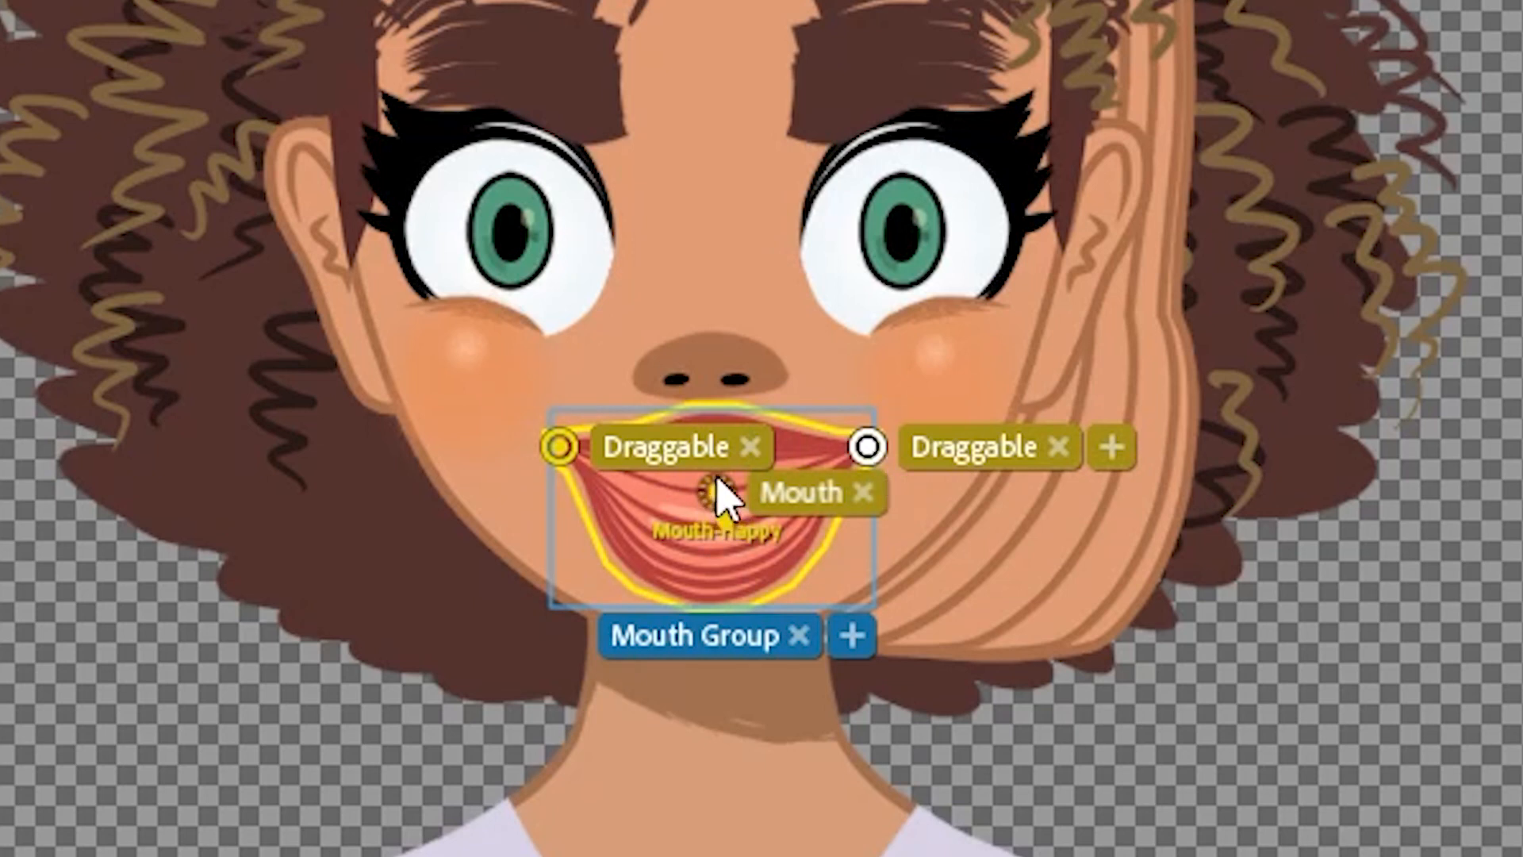
{"action": "mouse_move", "coordinate": [728, 510]}
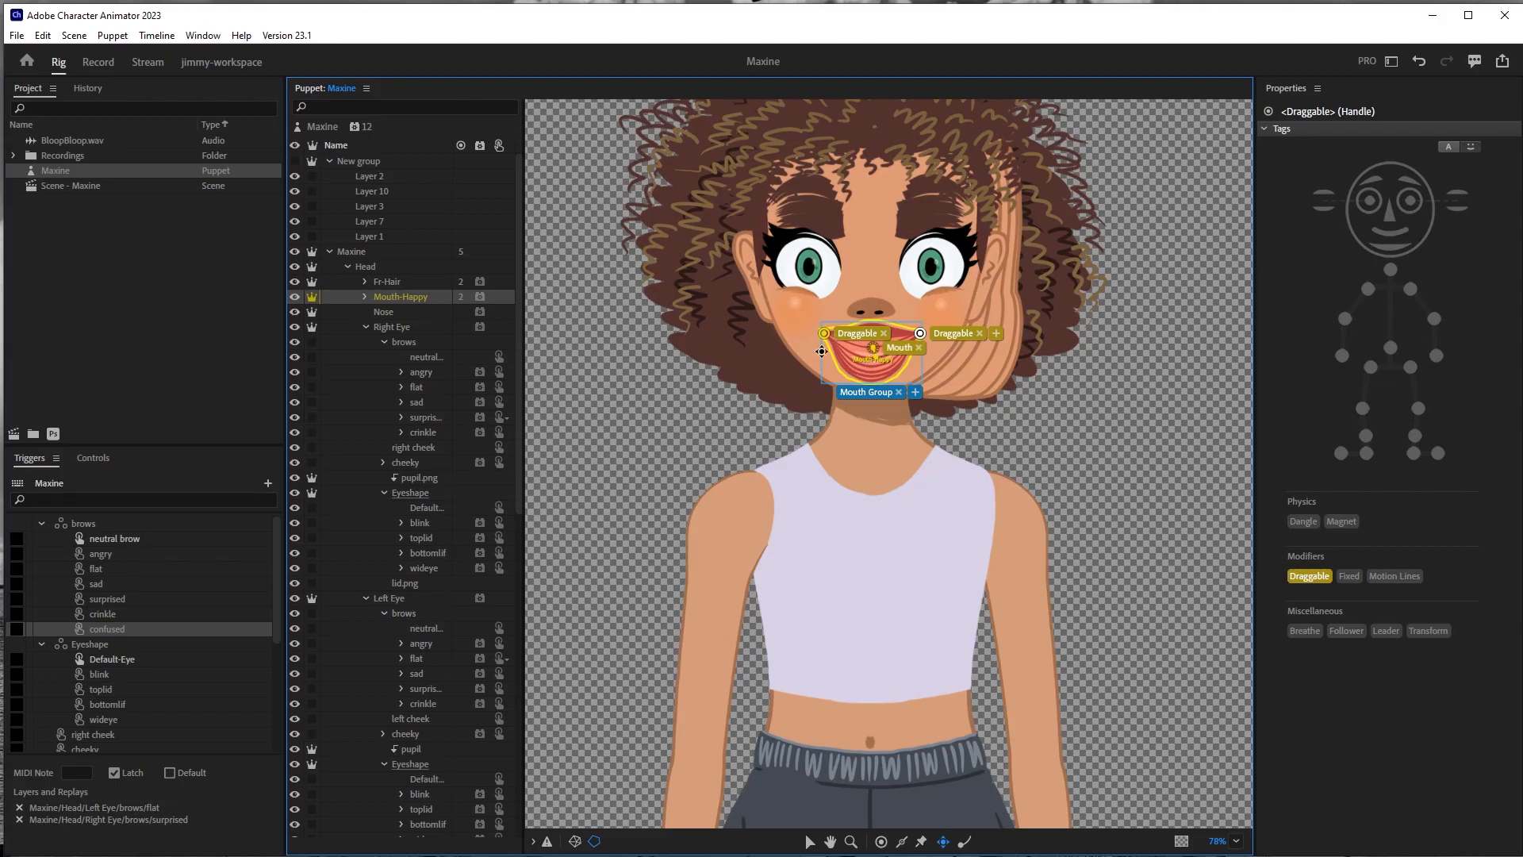
Step: Show Mouth-Happy's properties (Independent on, Attach Style Weld), then move to the Maxine scene
{"action": "left_click", "coordinate": [400, 297]}
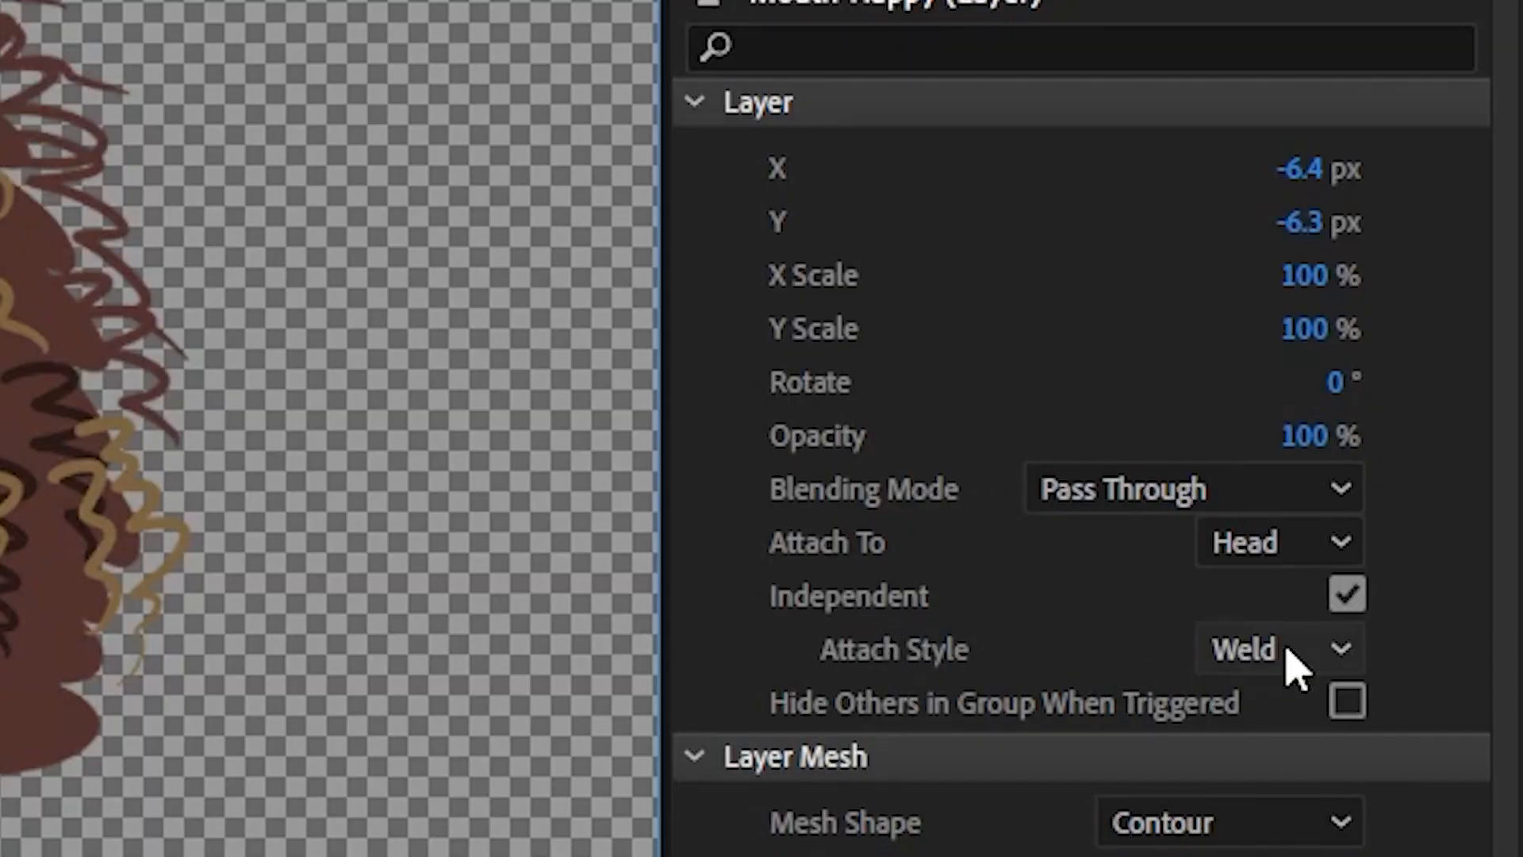
{"action": "mouse_move", "coordinate": [1079, 549]}
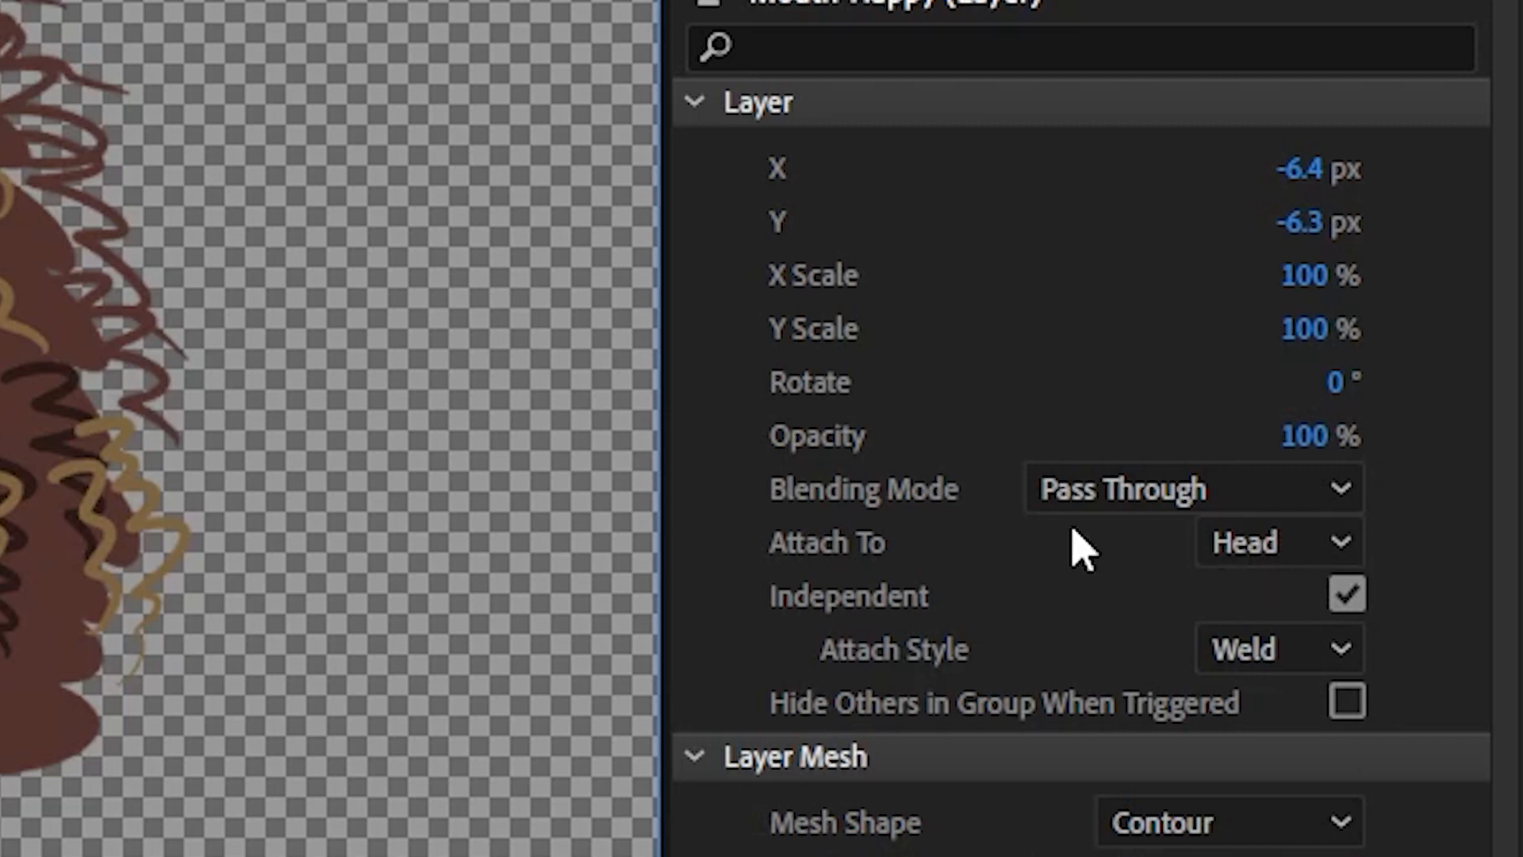
{"action": "left_click", "coordinate": [1279, 649]}
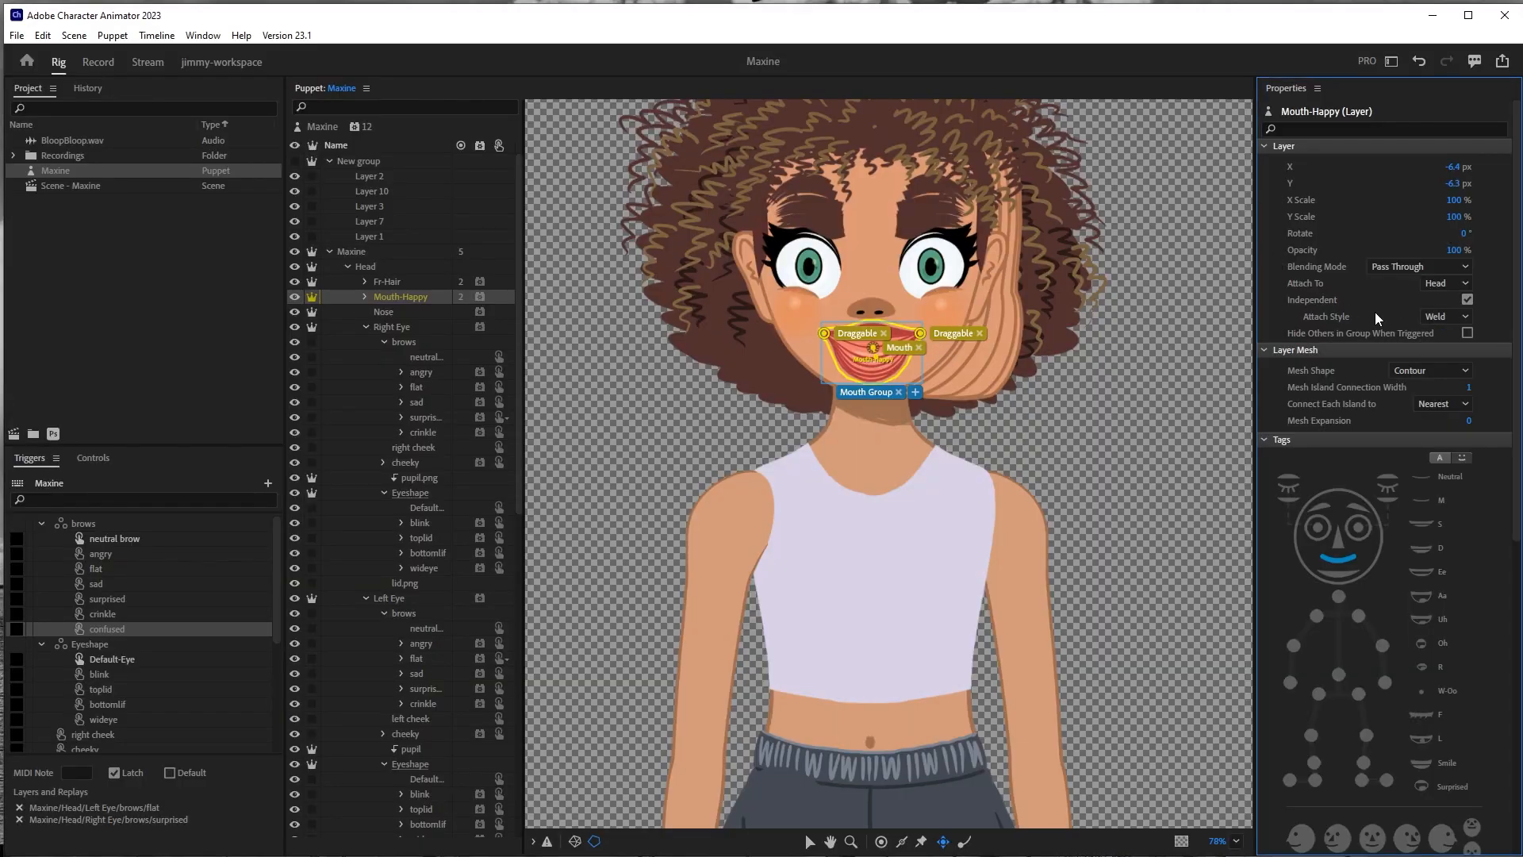
{"action": "left_click", "coordinate": [97, 62]}
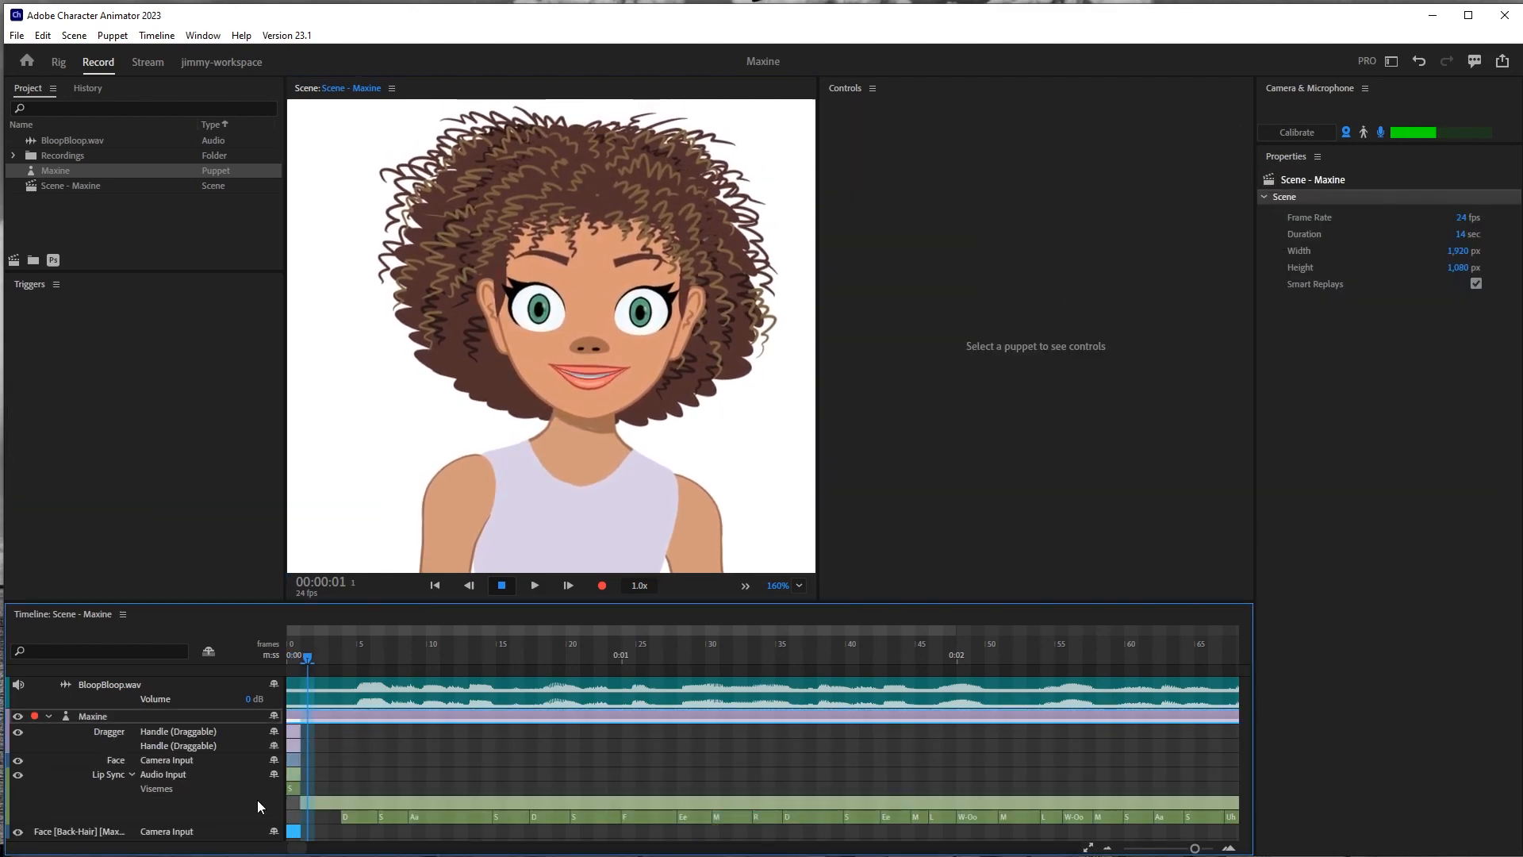
Step: Remove the face tracks, stretch the Dragger takes across the audio, and reset the playhead to start
{"action": "left_click", "coordinate": [55, 170]}
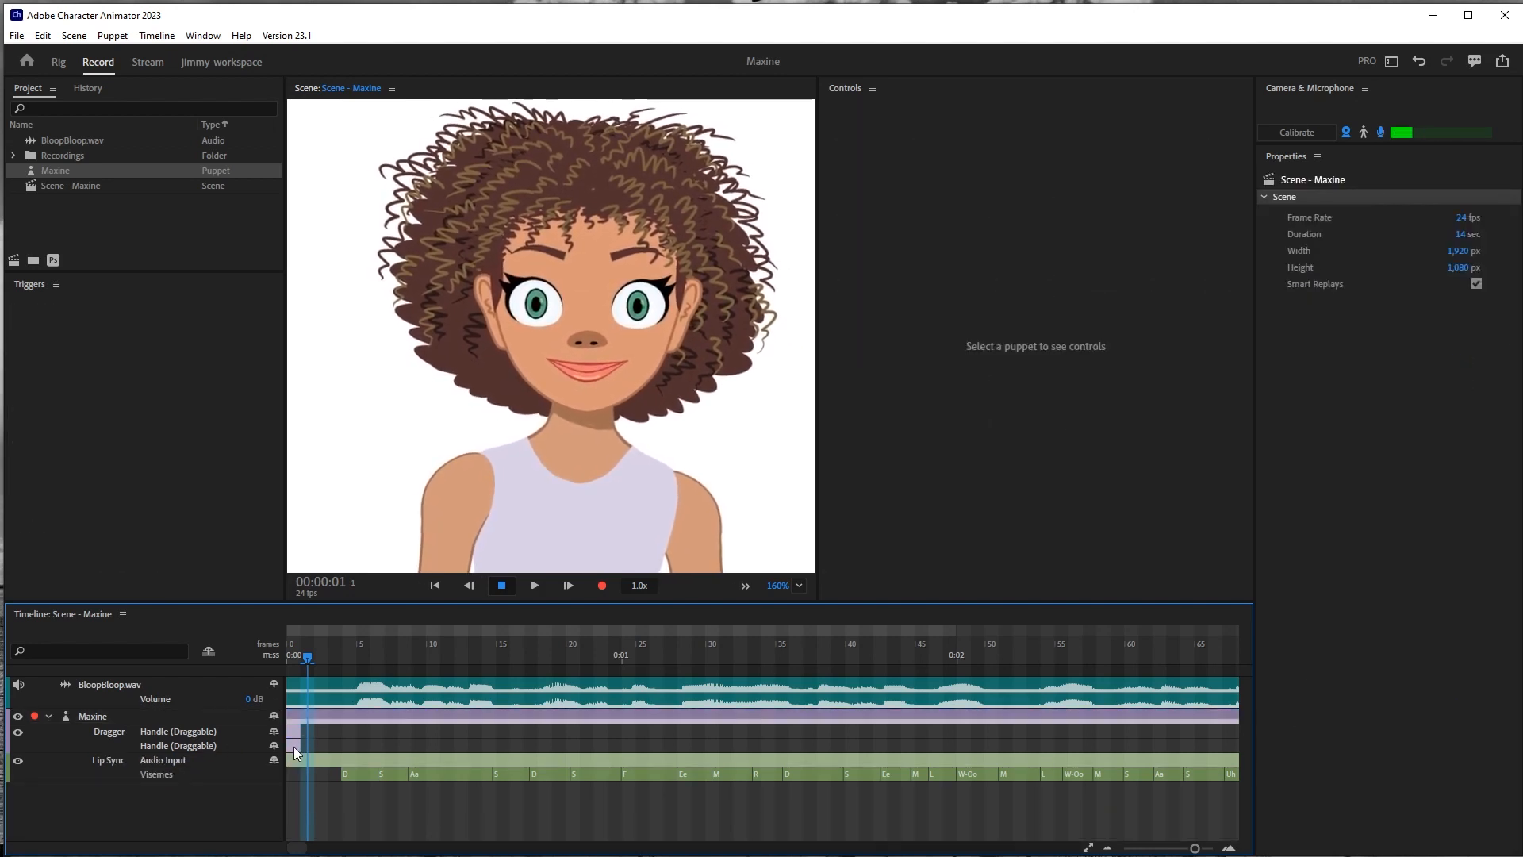
{"action": "left_click", "coordinate": [55, 170]}
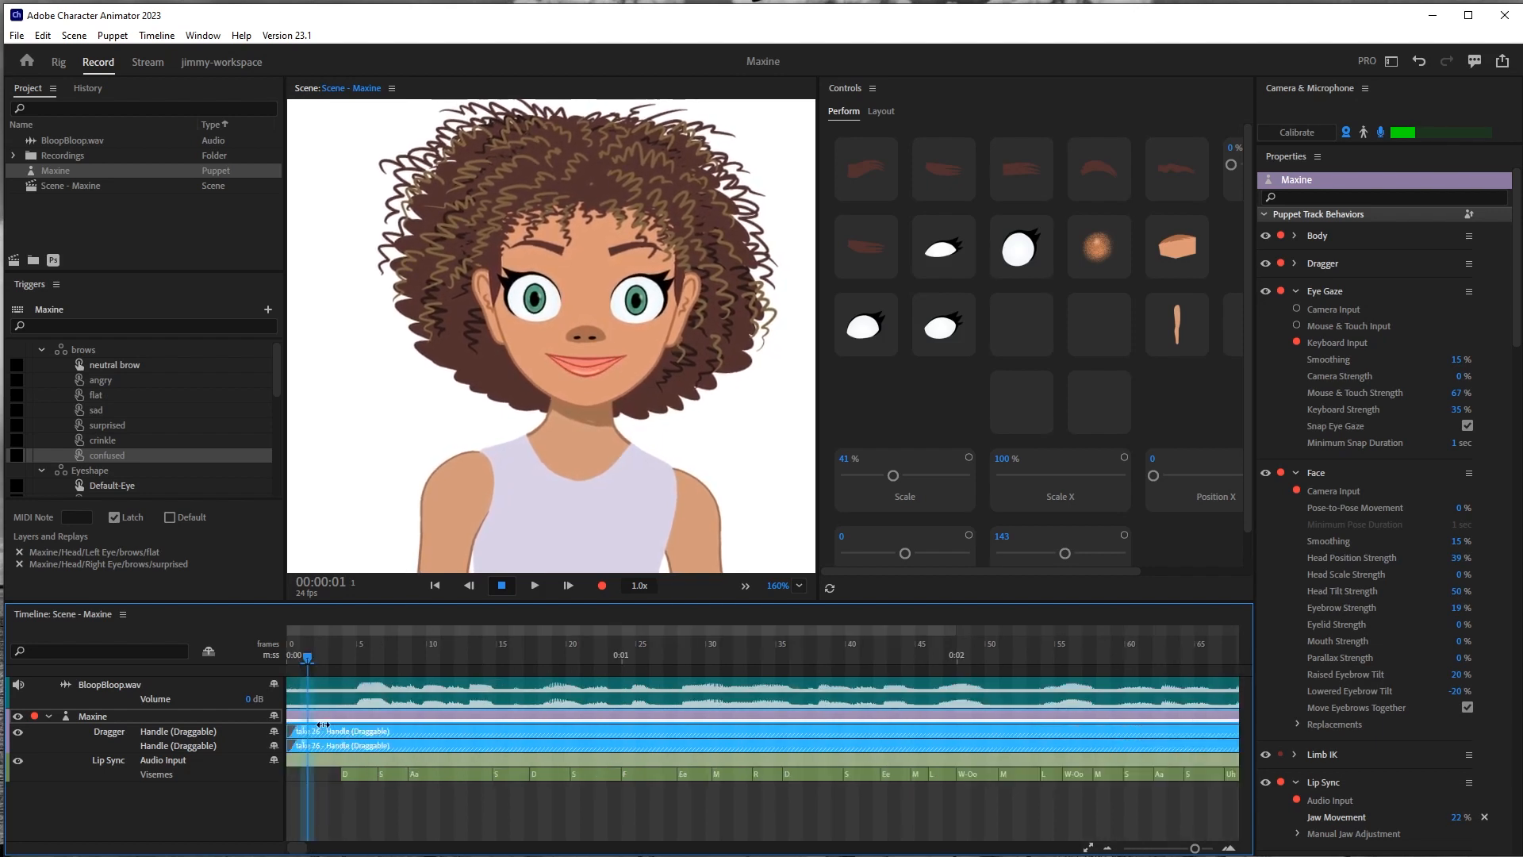
{"action": "left_click", "coordinate": [435, 586]}
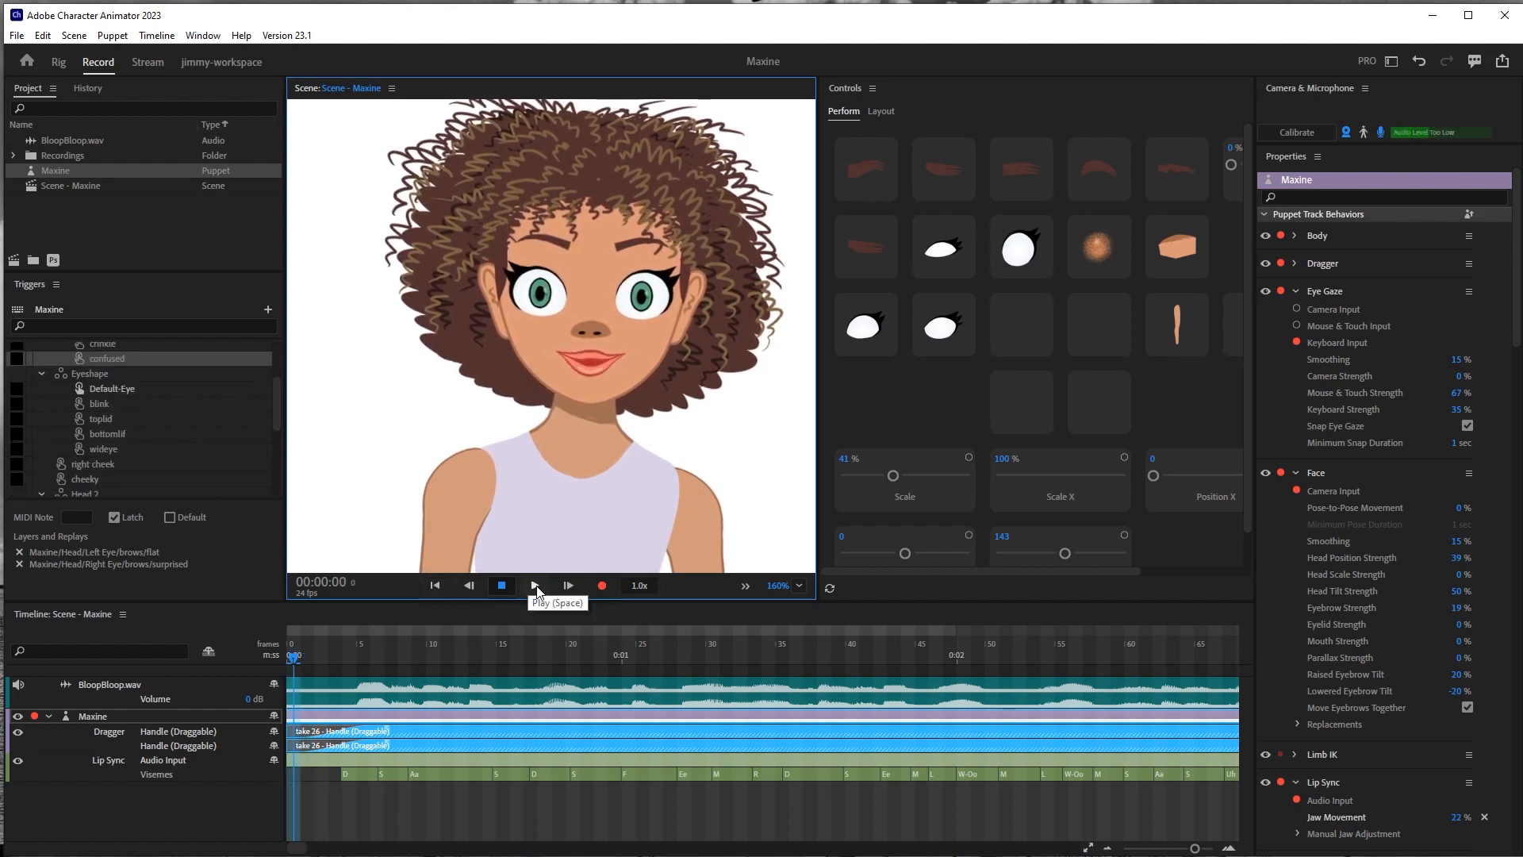
Step: Play back the scene to preview the held half-smile, stopping near the end of the dialog
{"action": "left_click", "coordinate": [535, 586]}
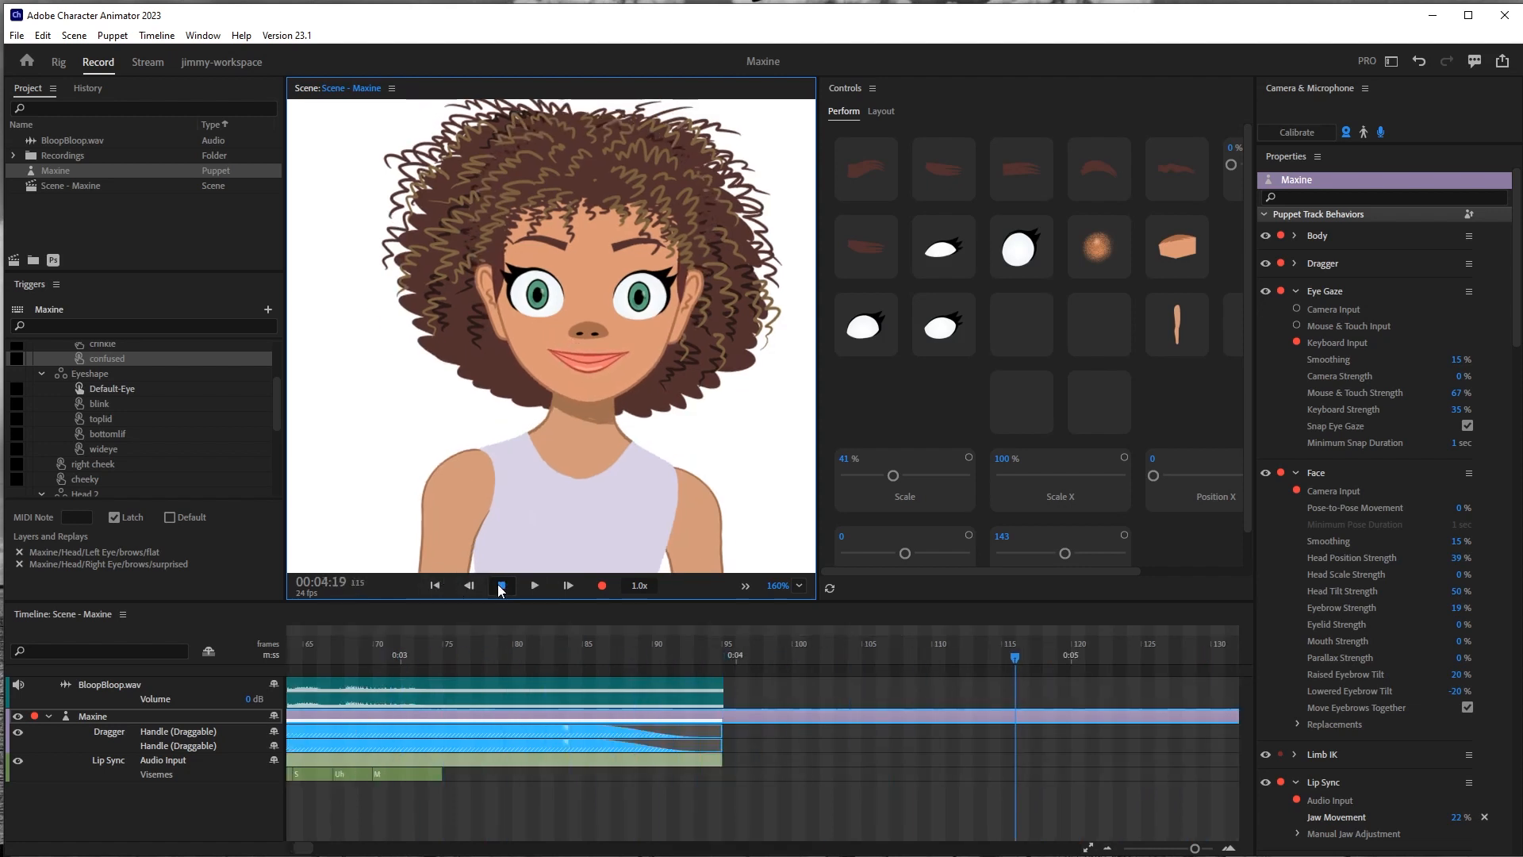
{"action": "left_click", "coordinate": [501, 585]}
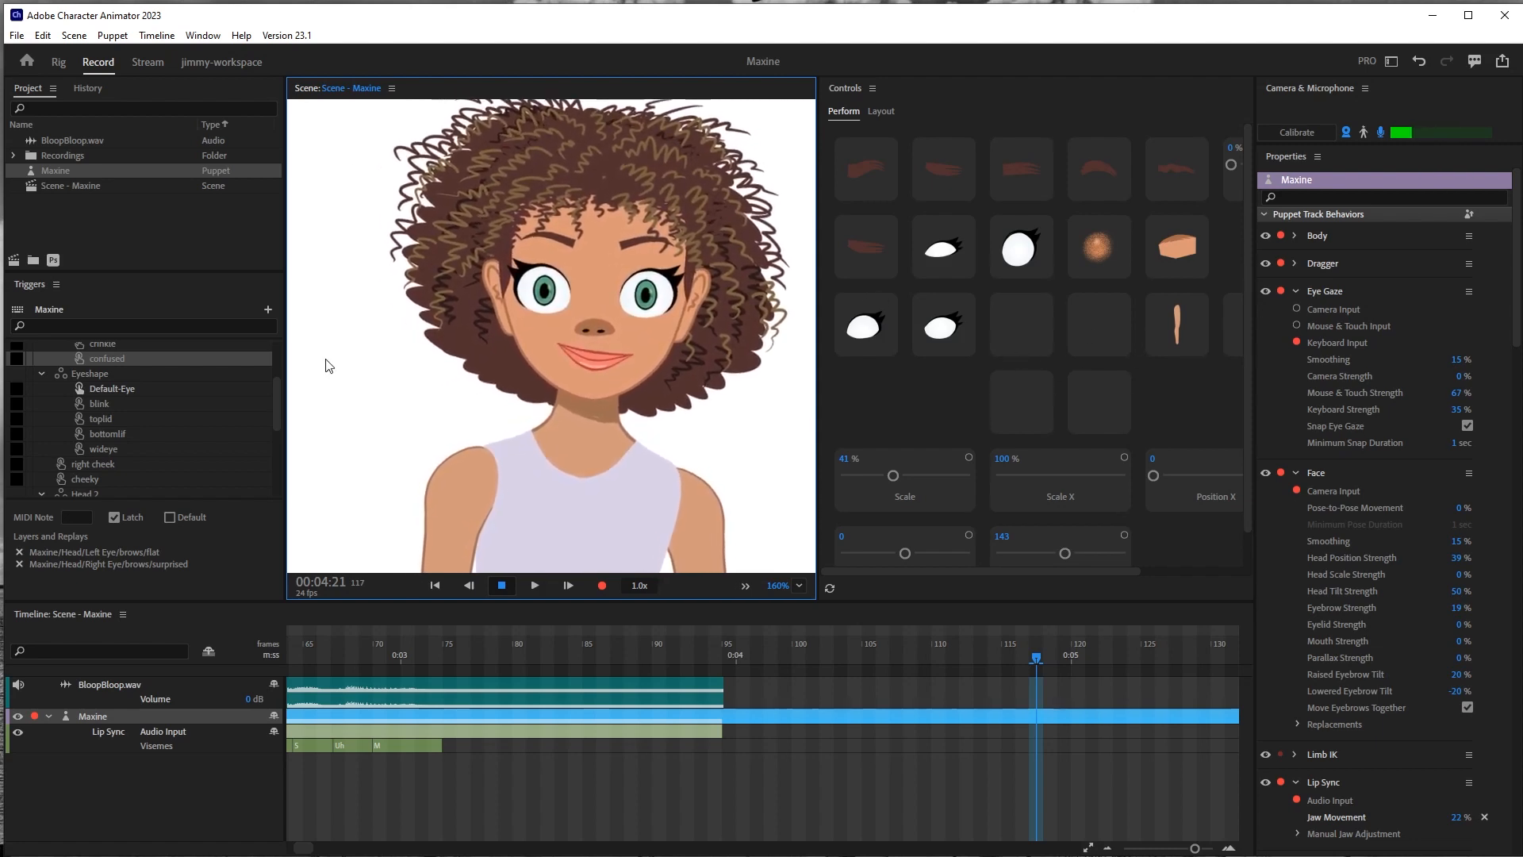
{"action": "mouse_move", "coordinate": [1101, 398]}
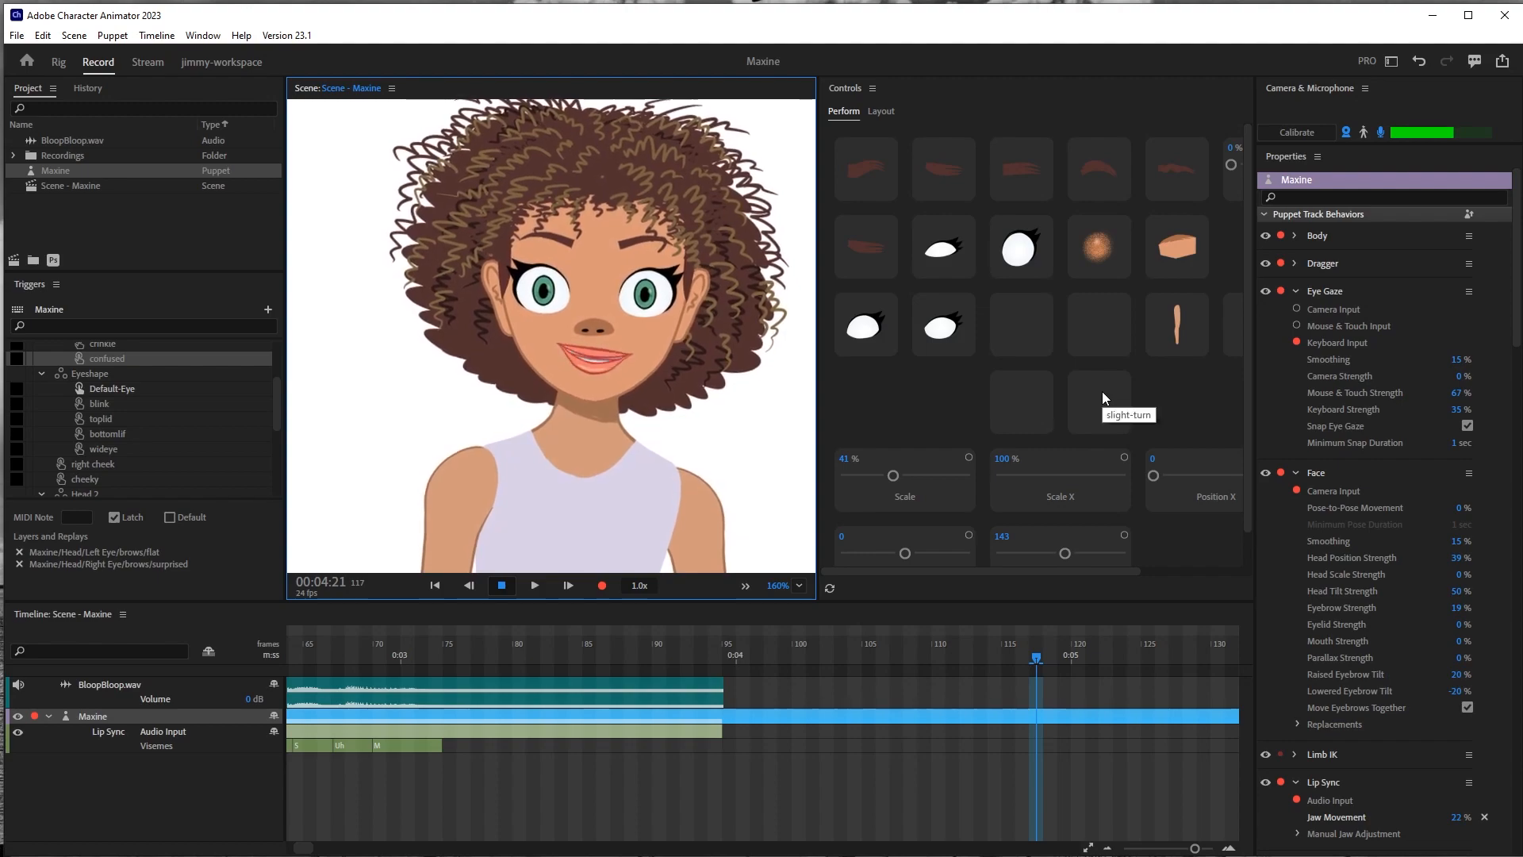